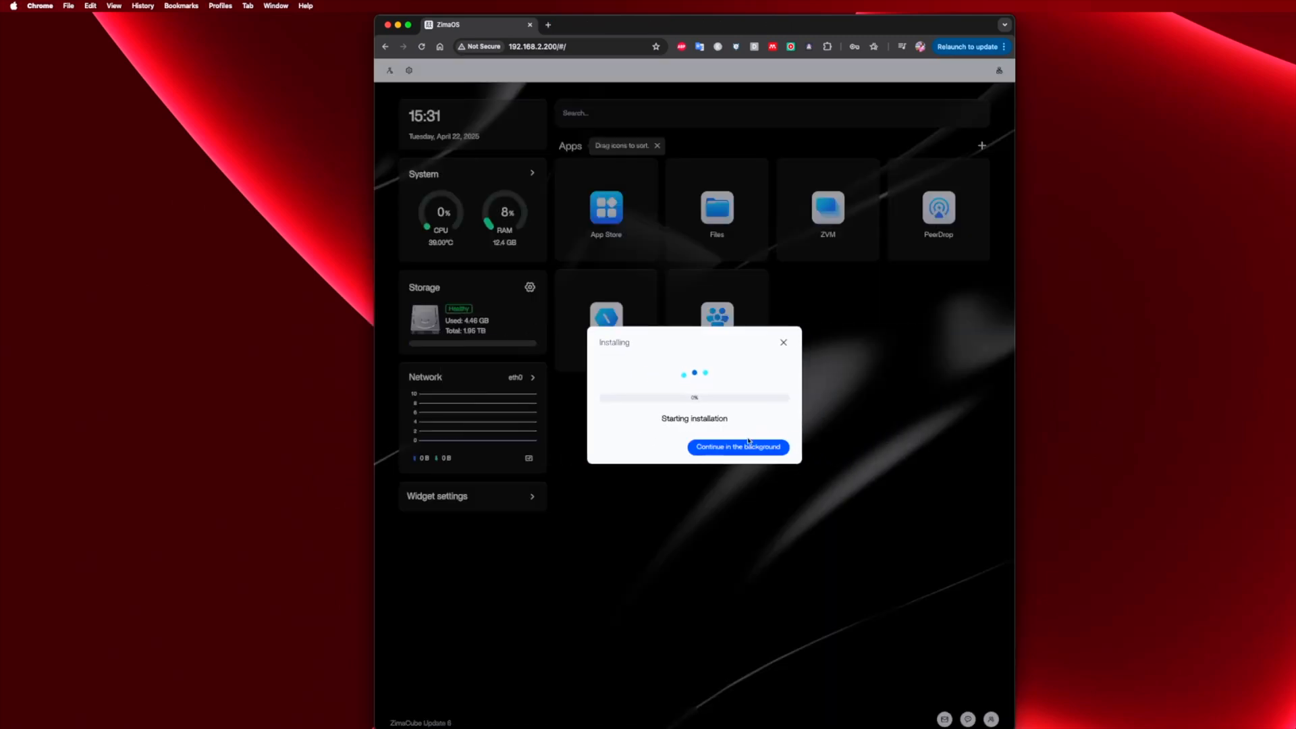
- Let the install continue in the background and add Home Assistant alongside AdGuard Home
click(737, 447)
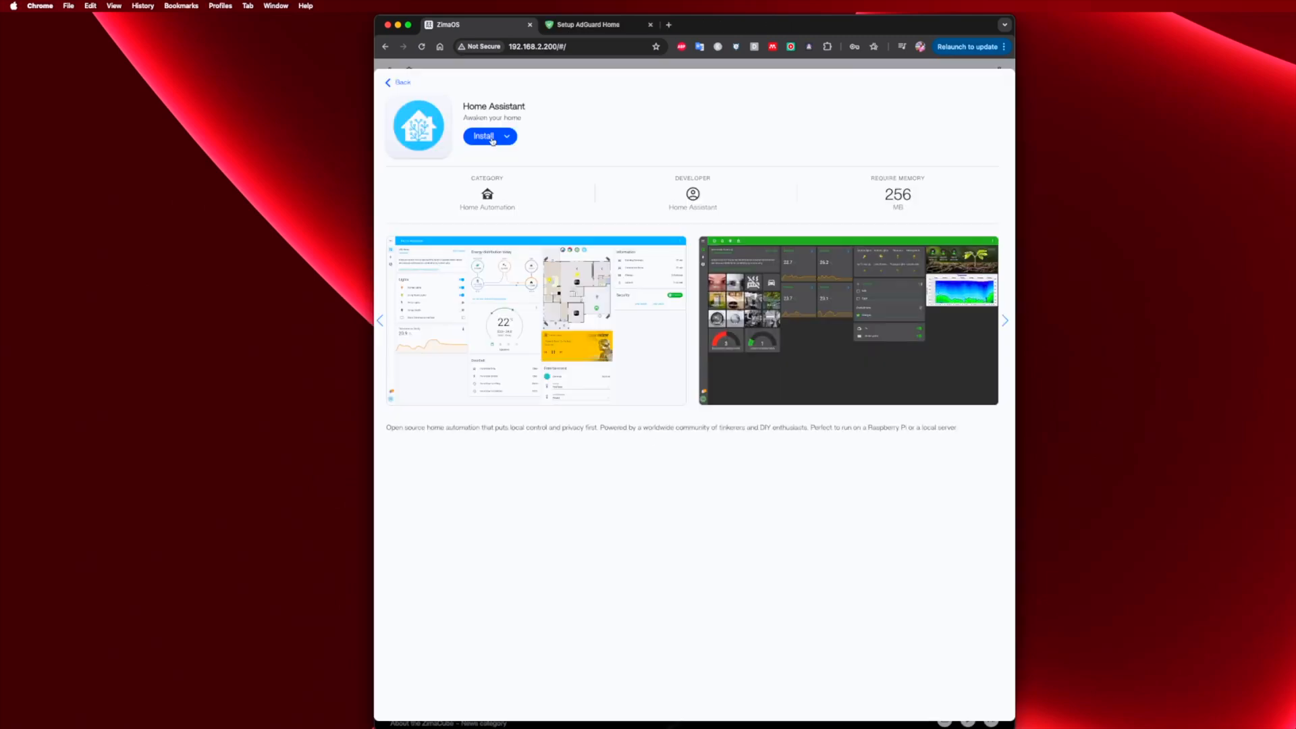
click(398, 83)
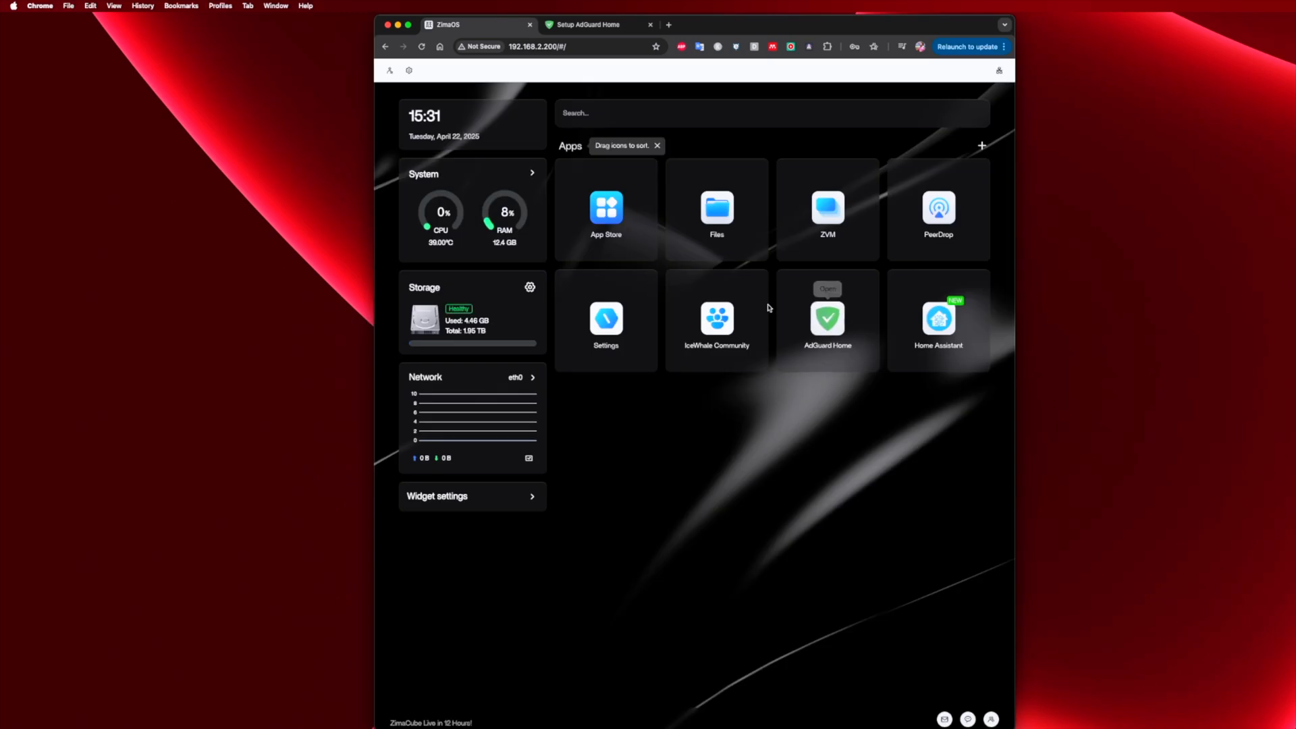
click(938, 319)
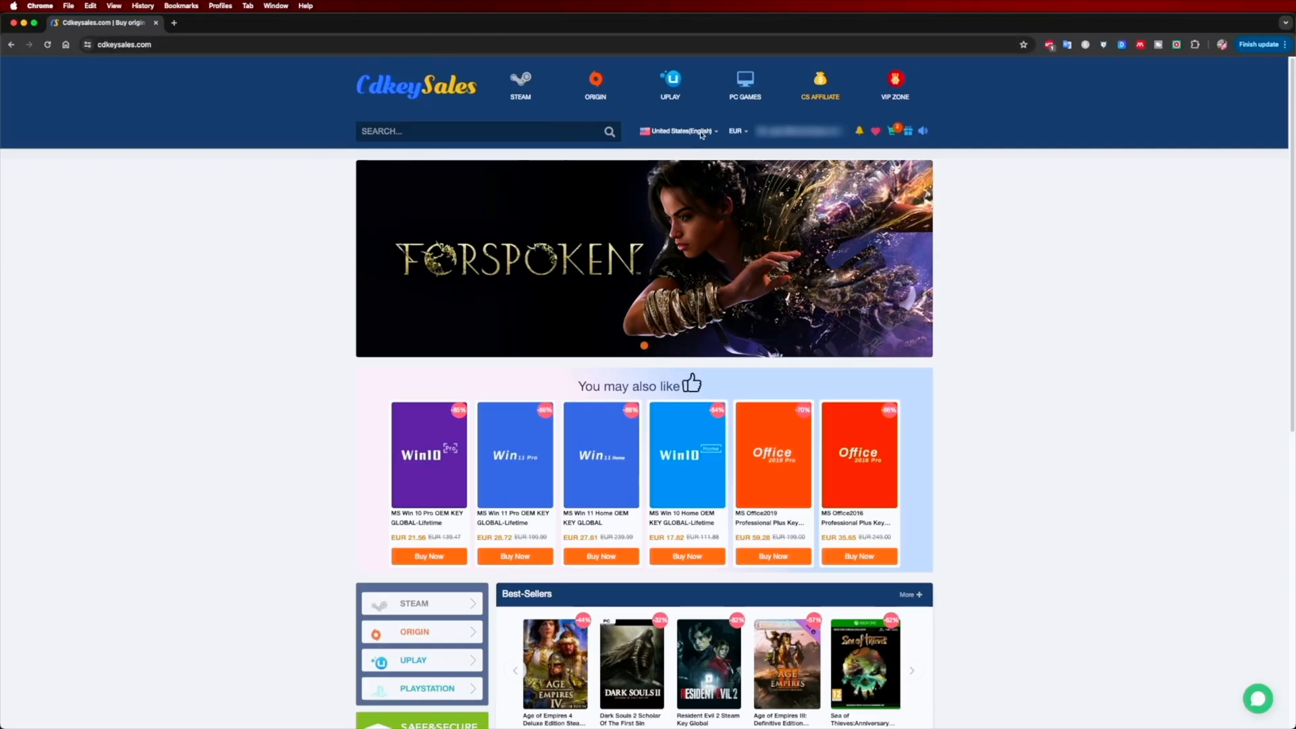
- Purchase the discounted Win 11 Pro OEM key and copy the product key from the completed order
click(514, 455)
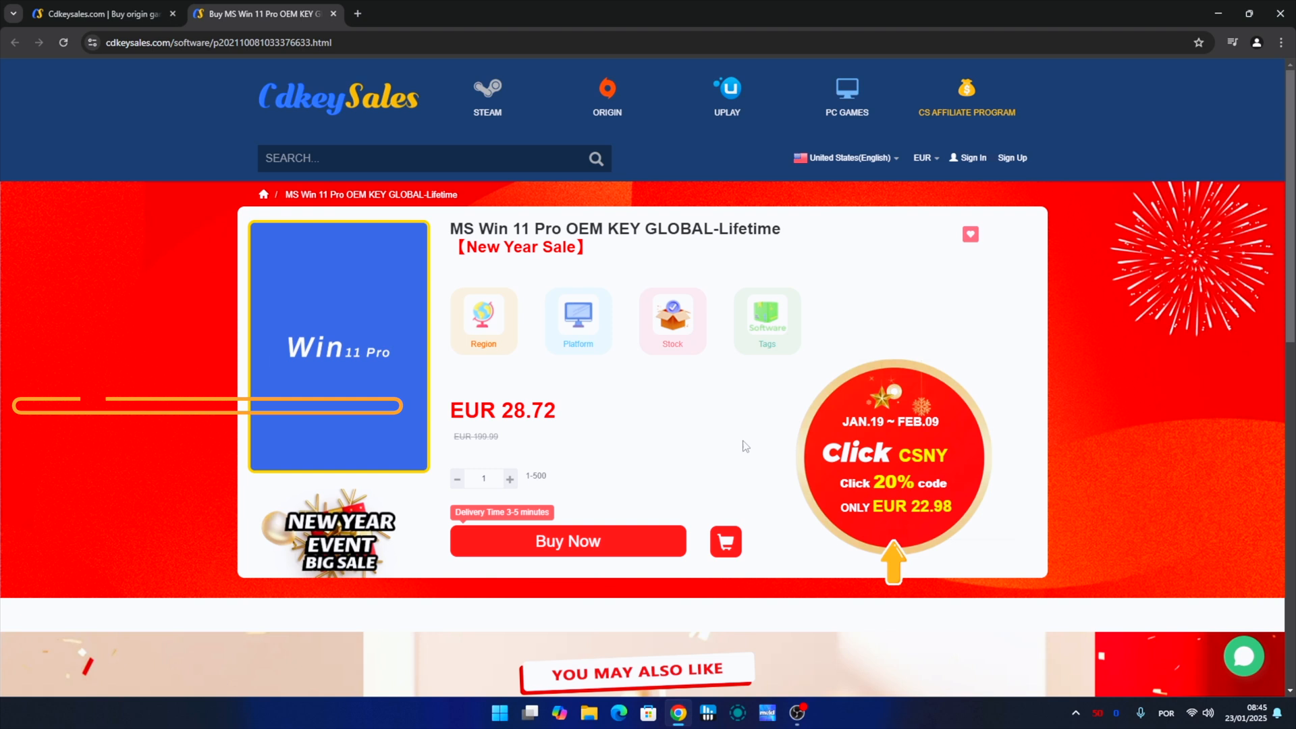
click(568, 540)
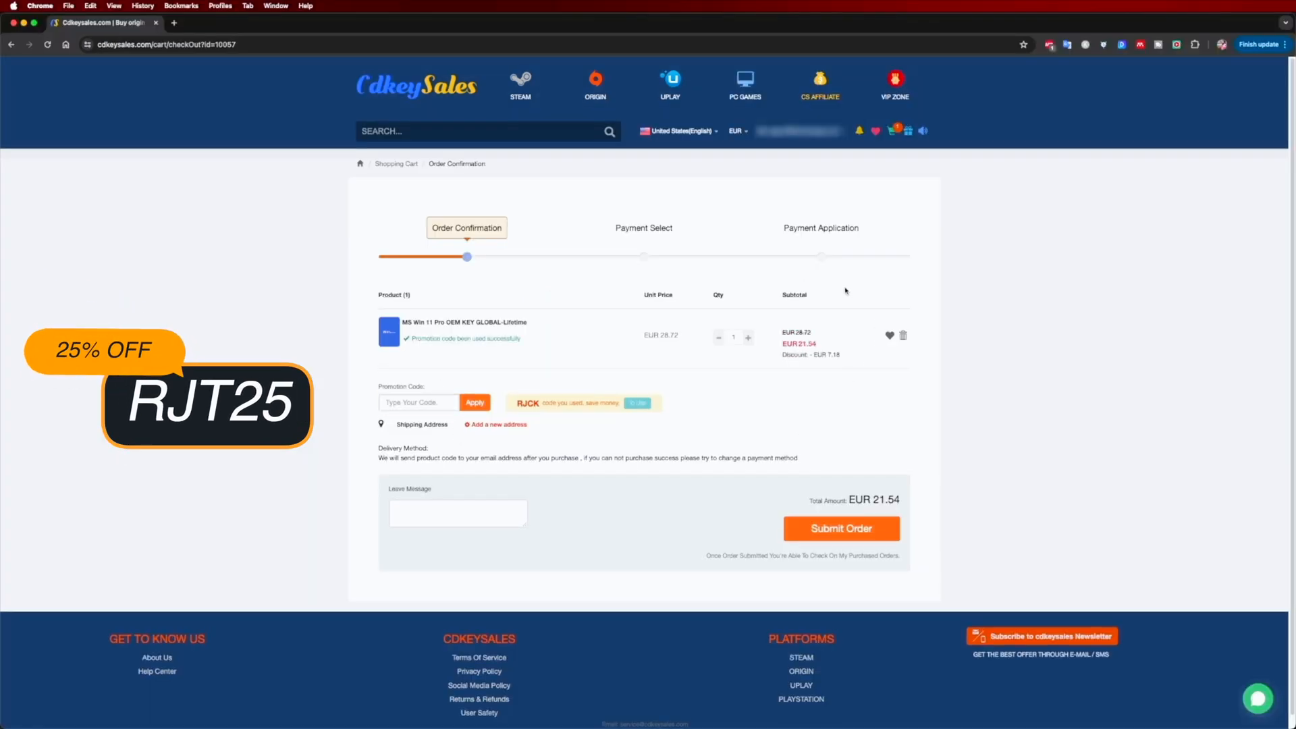
click(840, 528)
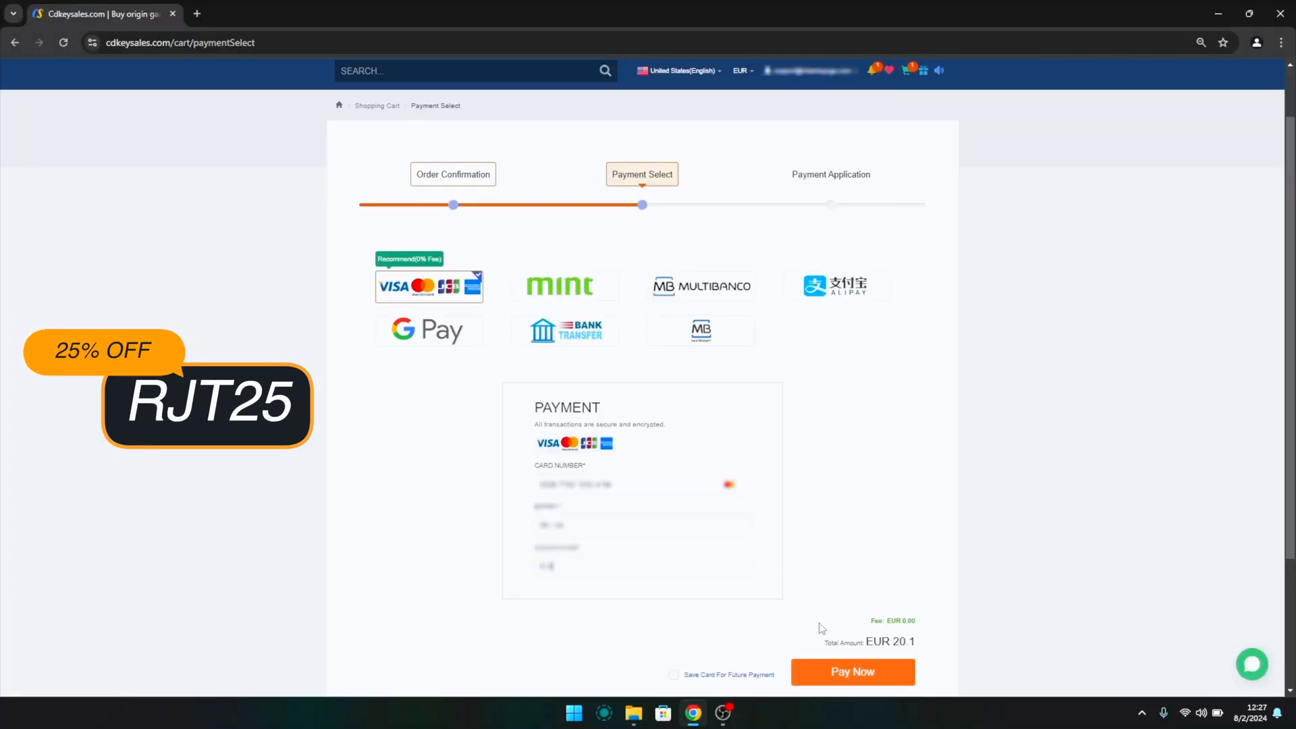
click(851, 671)
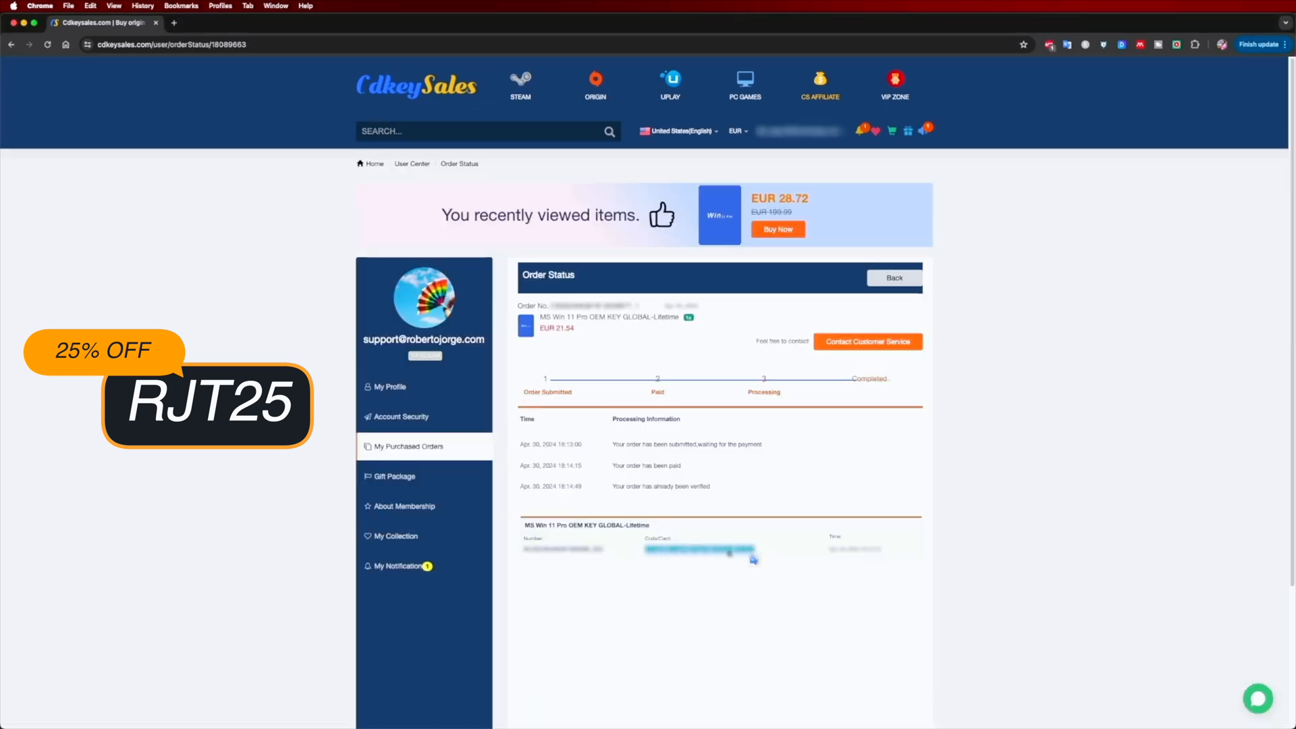
right_click(698, 550)
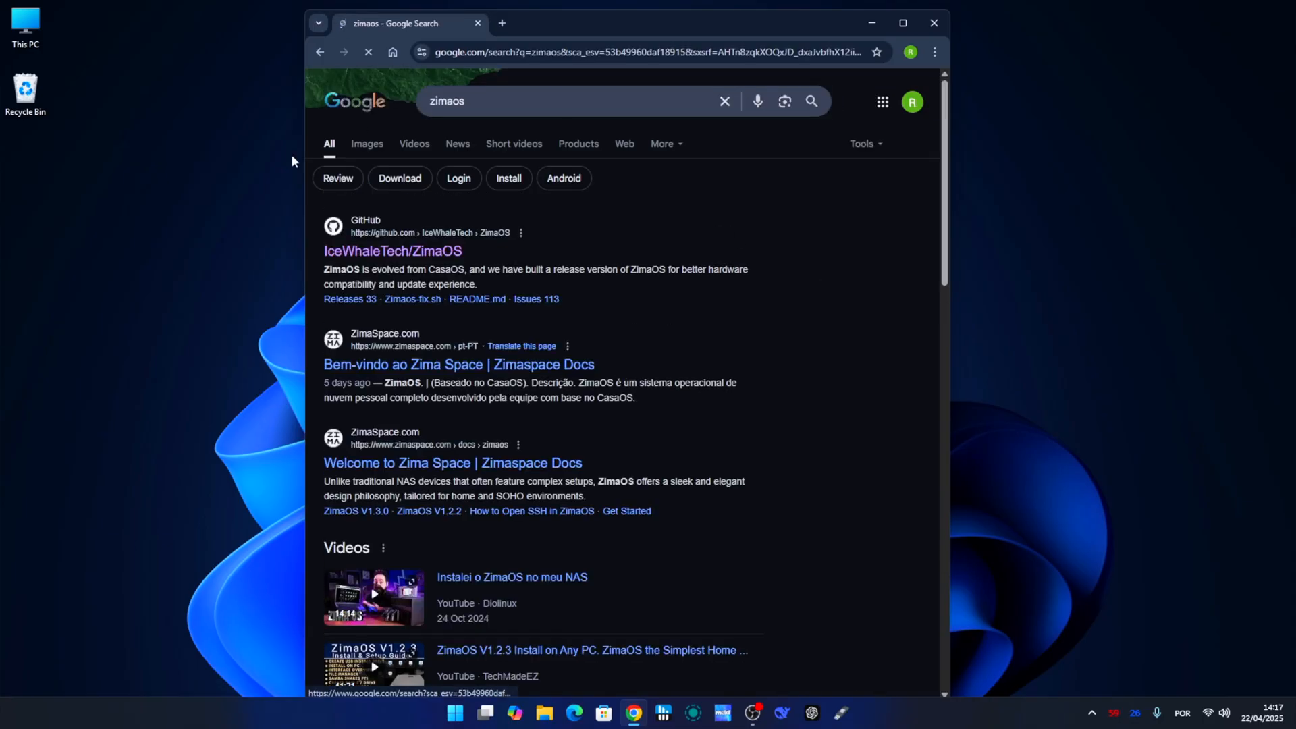
- Download the zimacube 1.4.0 installer.img from the IceWhaleTech GitHub releases and search for Rufus
click(391, 251)
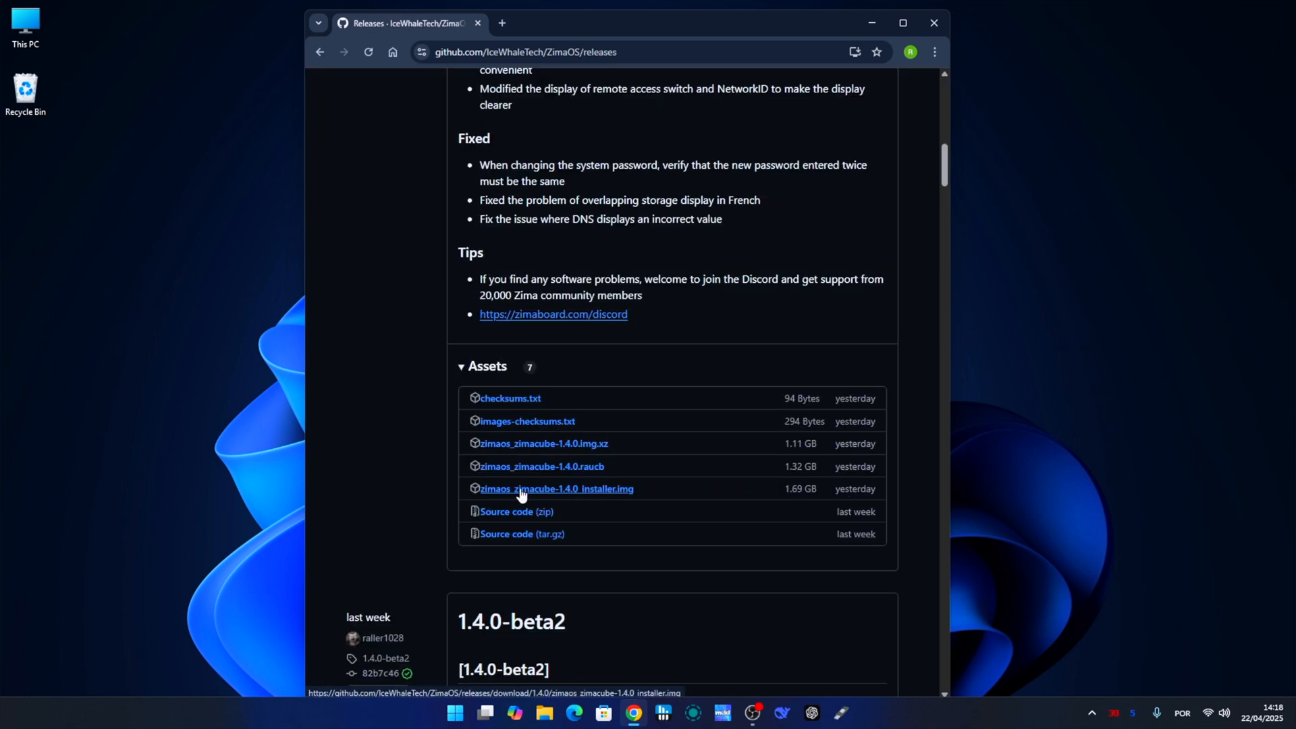
click(556, 489)
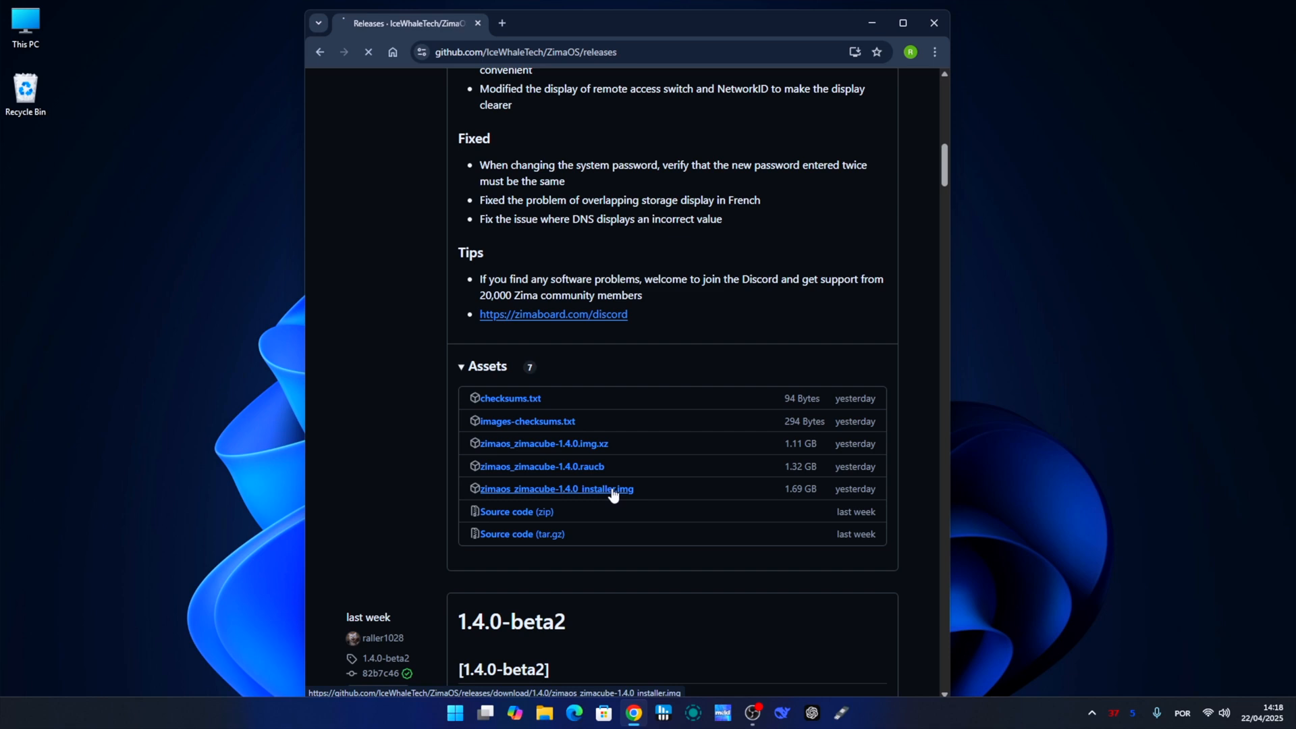
click(555, 488)
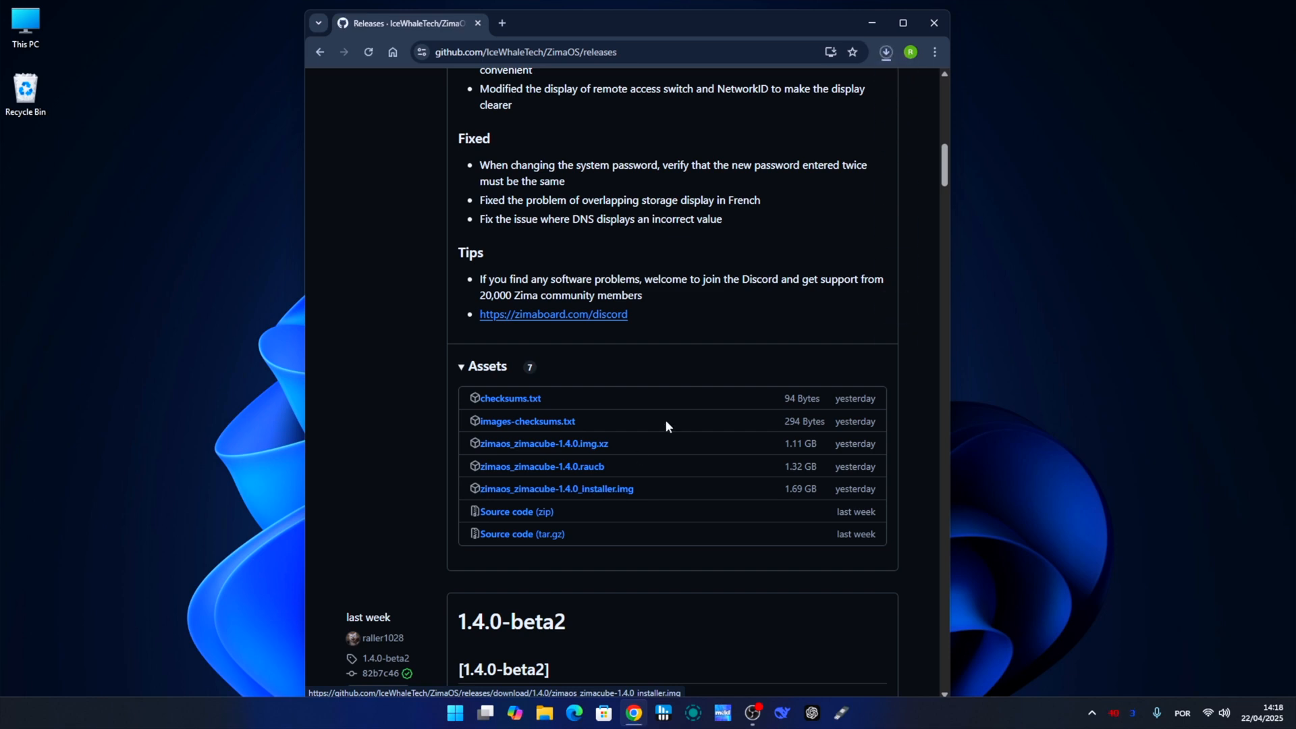
text(rufus.ie/en/)
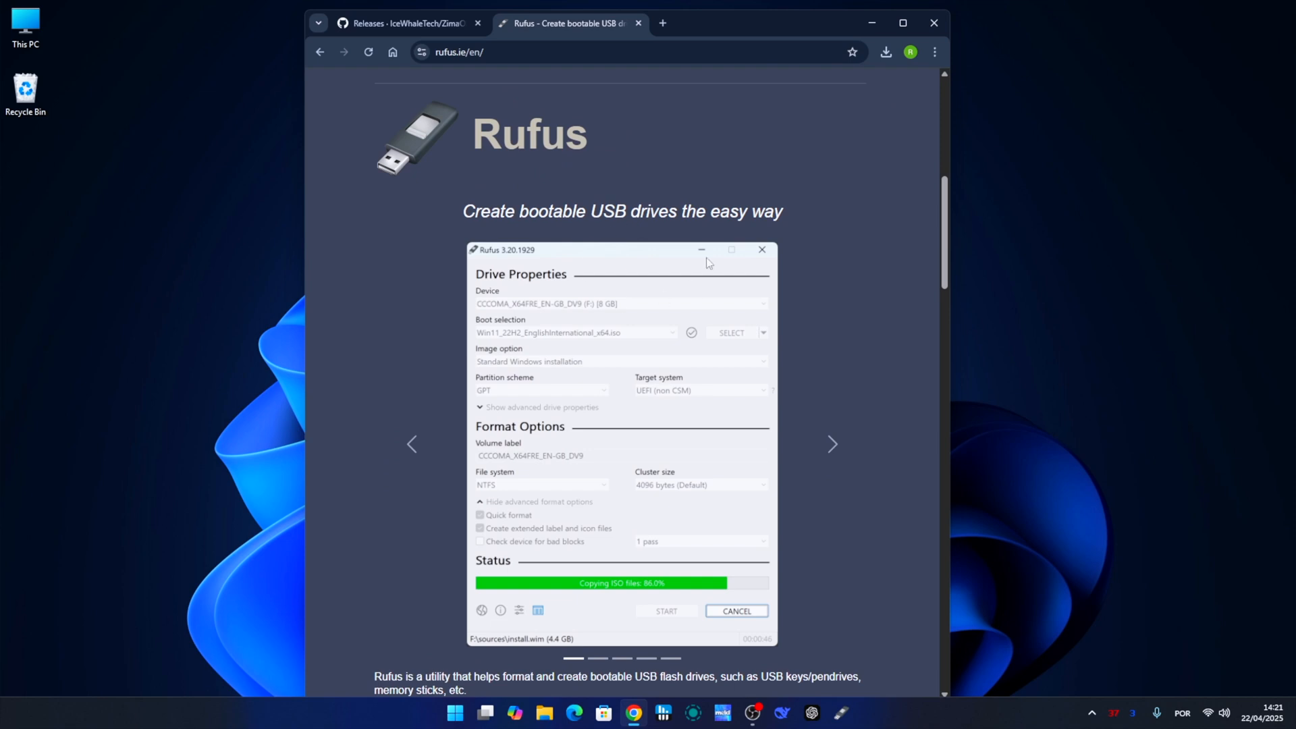
mouse_move(471, 510)
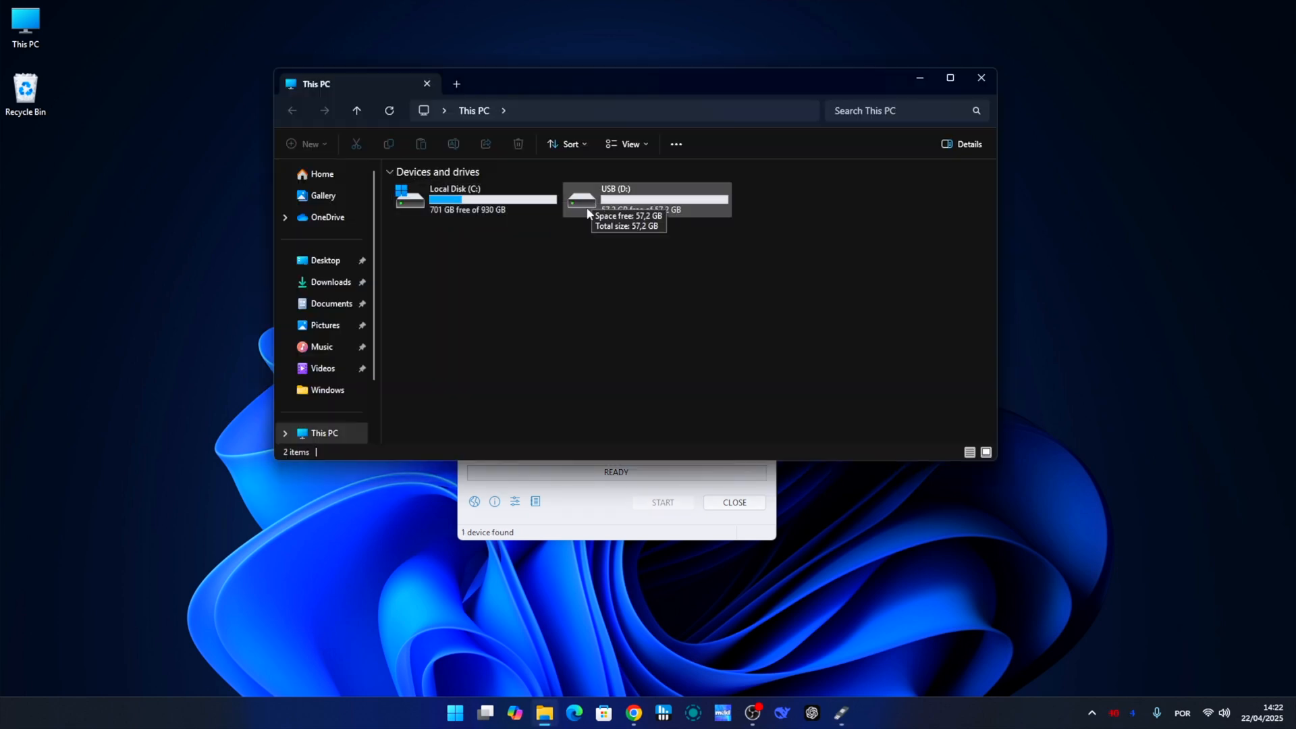
mouse_move(859, 101)
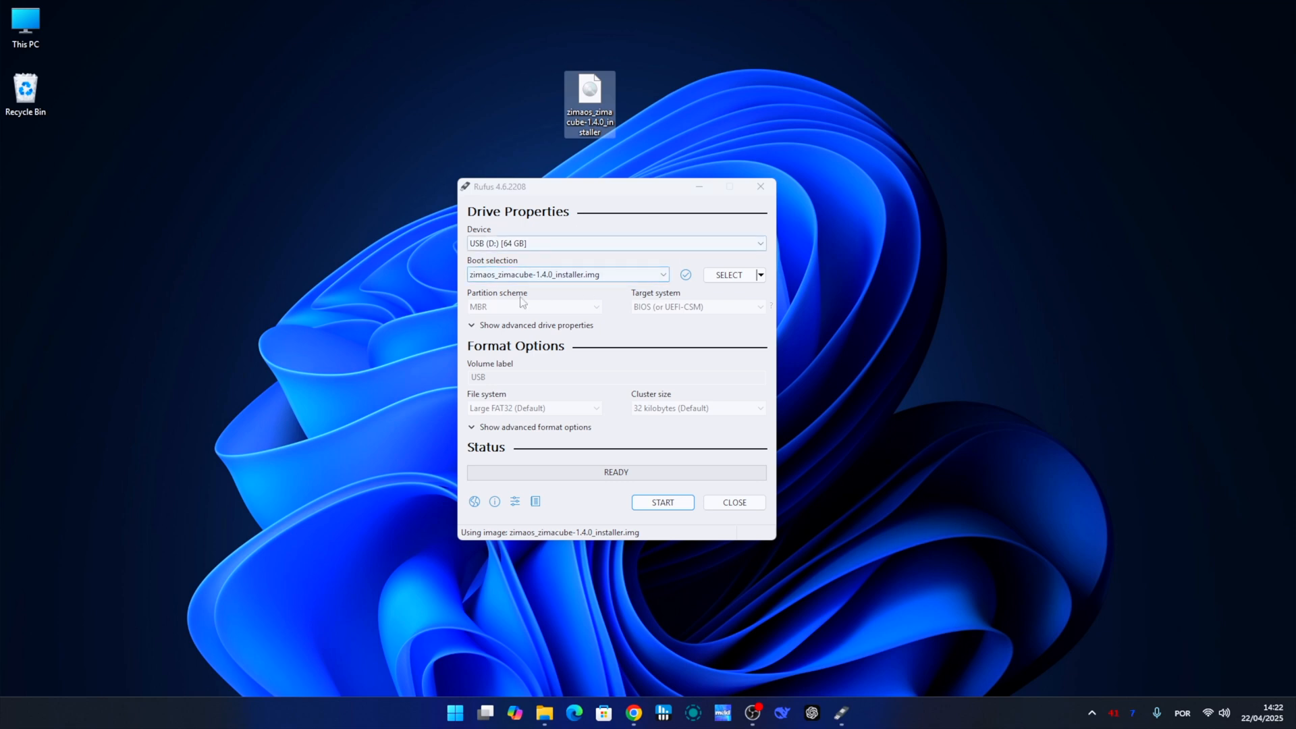
- Start writing the ZimaOS installer image to the USB drive in Rufus
click(661, 502)
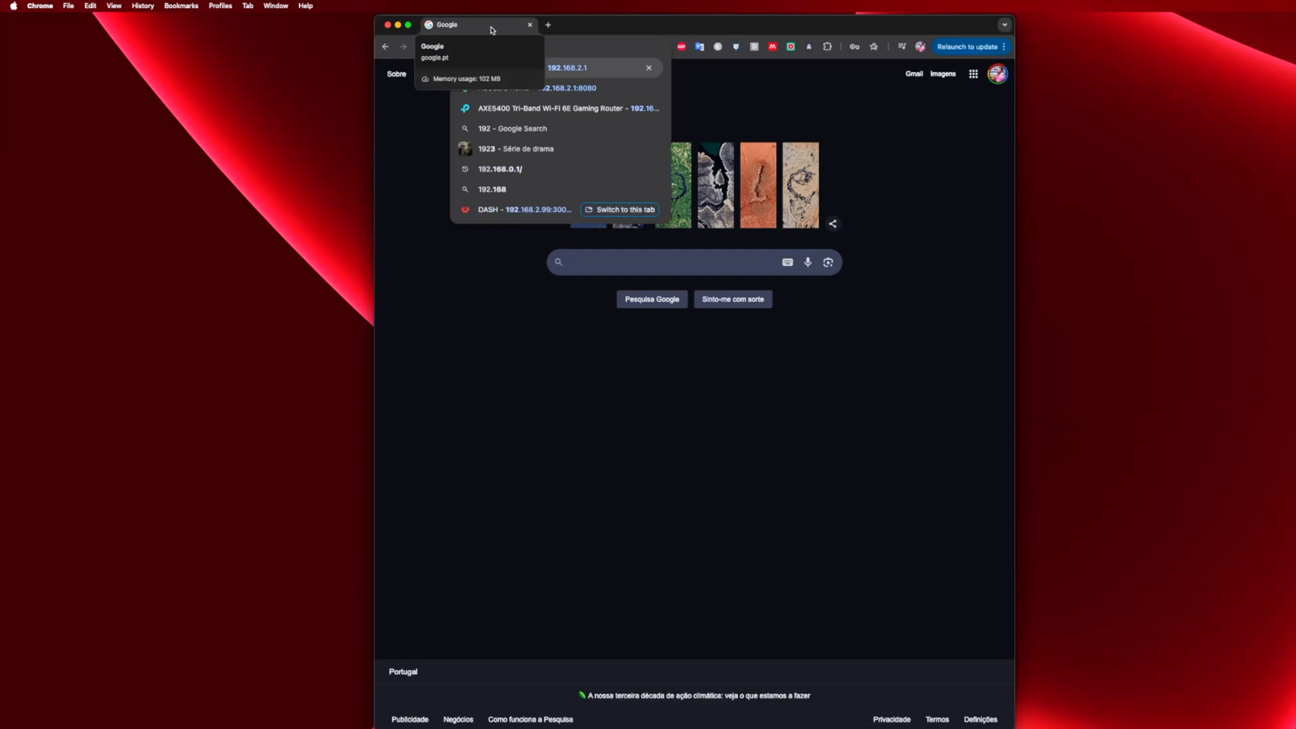
- Reach the ZimaOS web setup at the server's local address and create the local account
text(192.168.2.1)
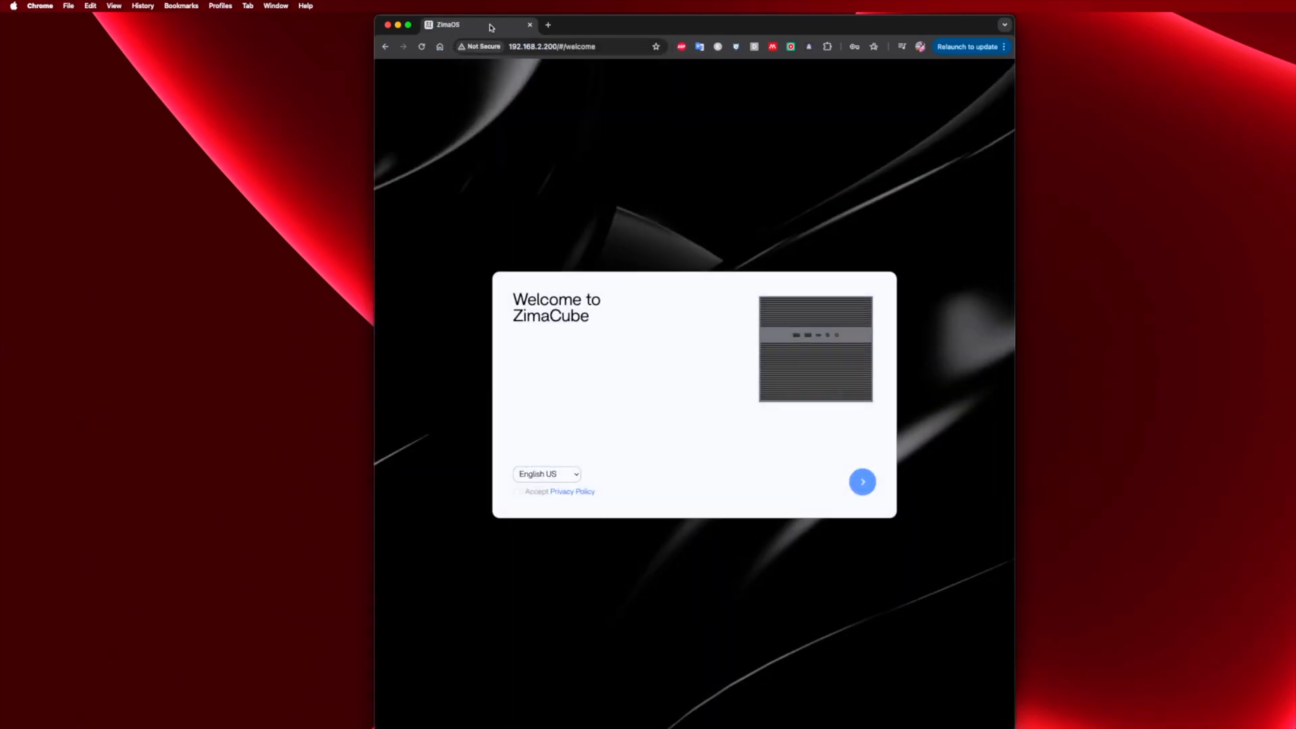
mouse_move(733, 212)
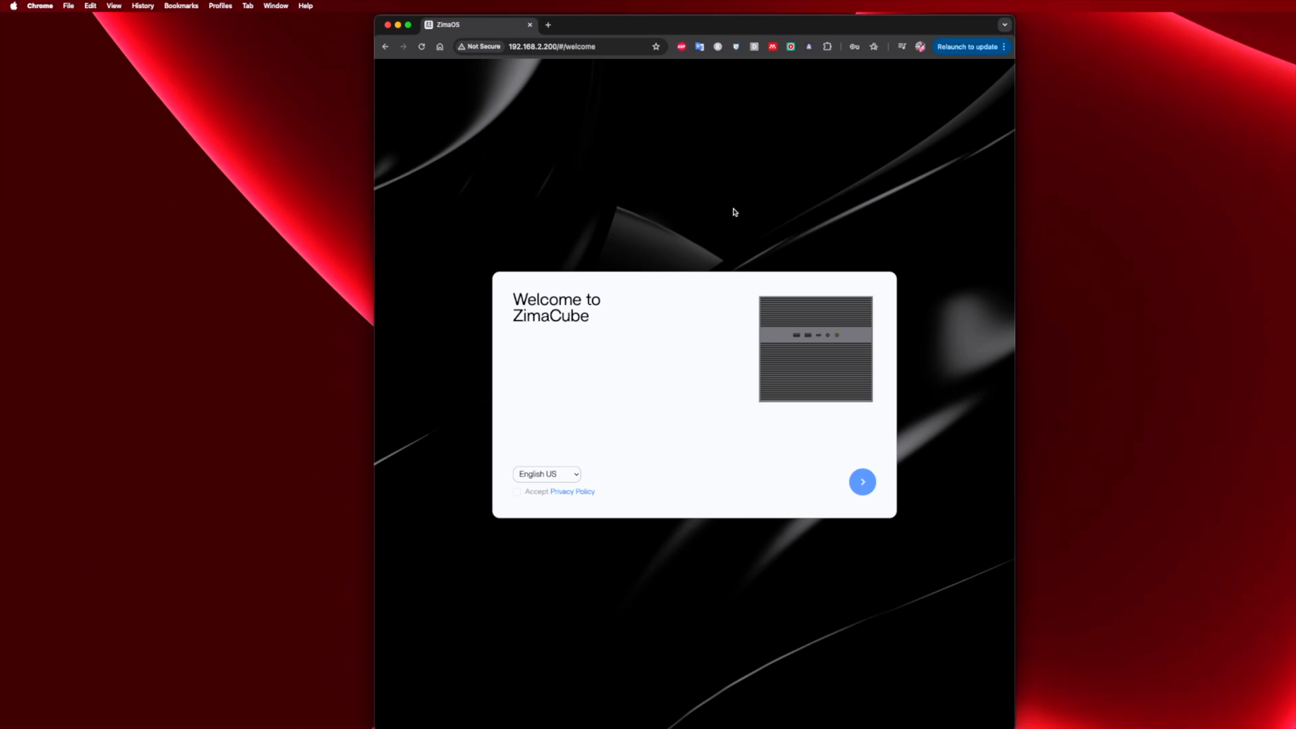
click(863, 480)
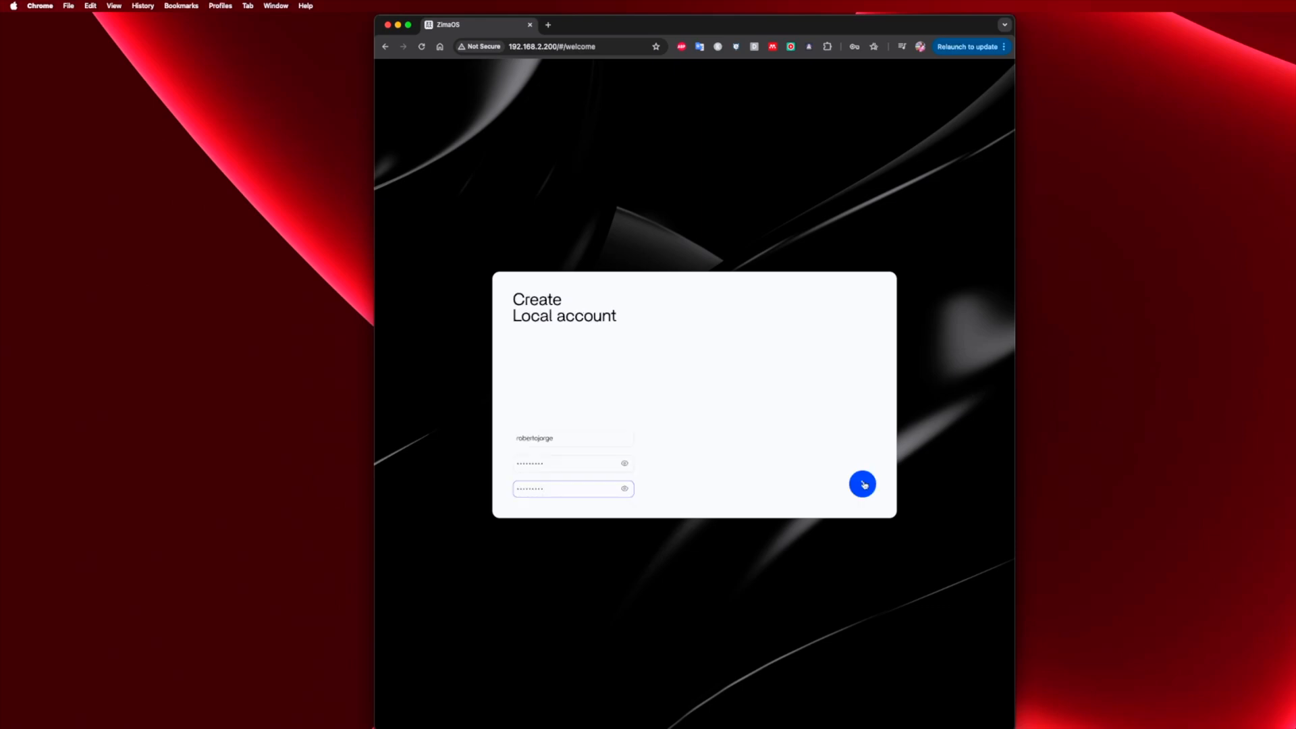
click(861, 483)
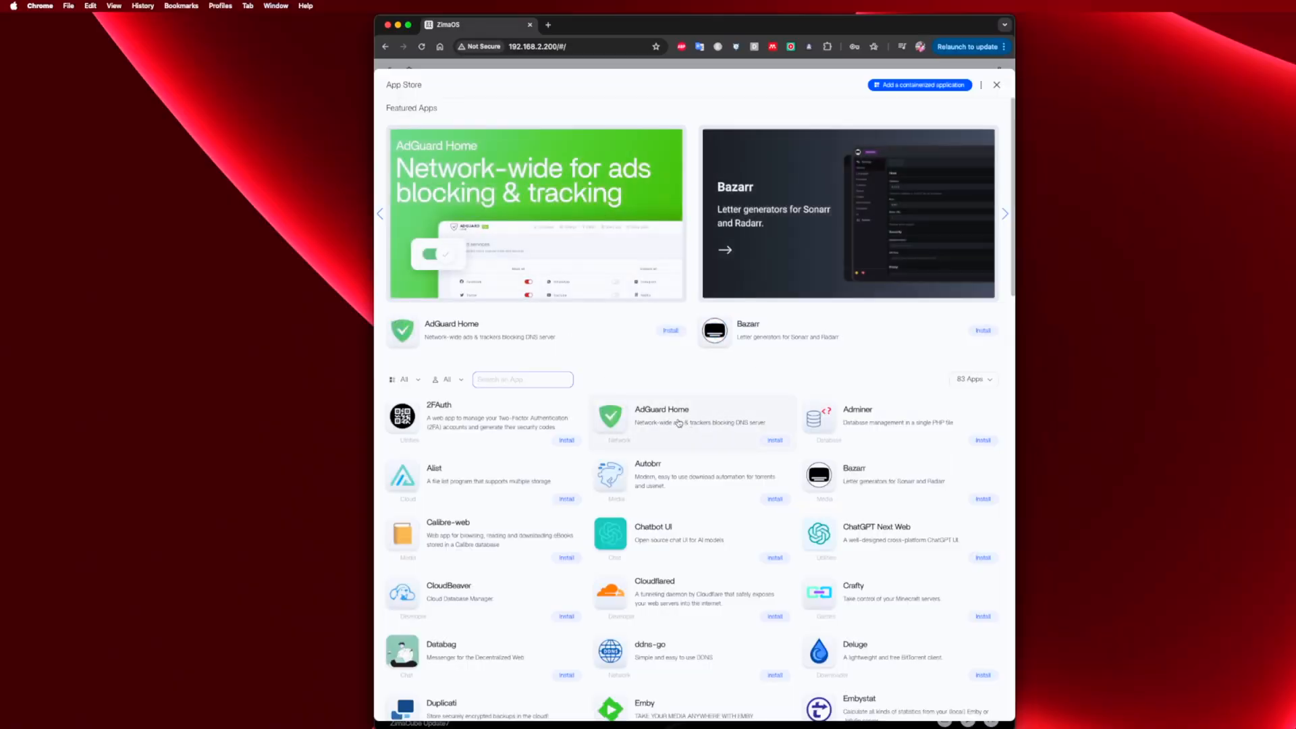
- Install AdGuard Home from the ZimaOS App Store
scroll(down, 3)
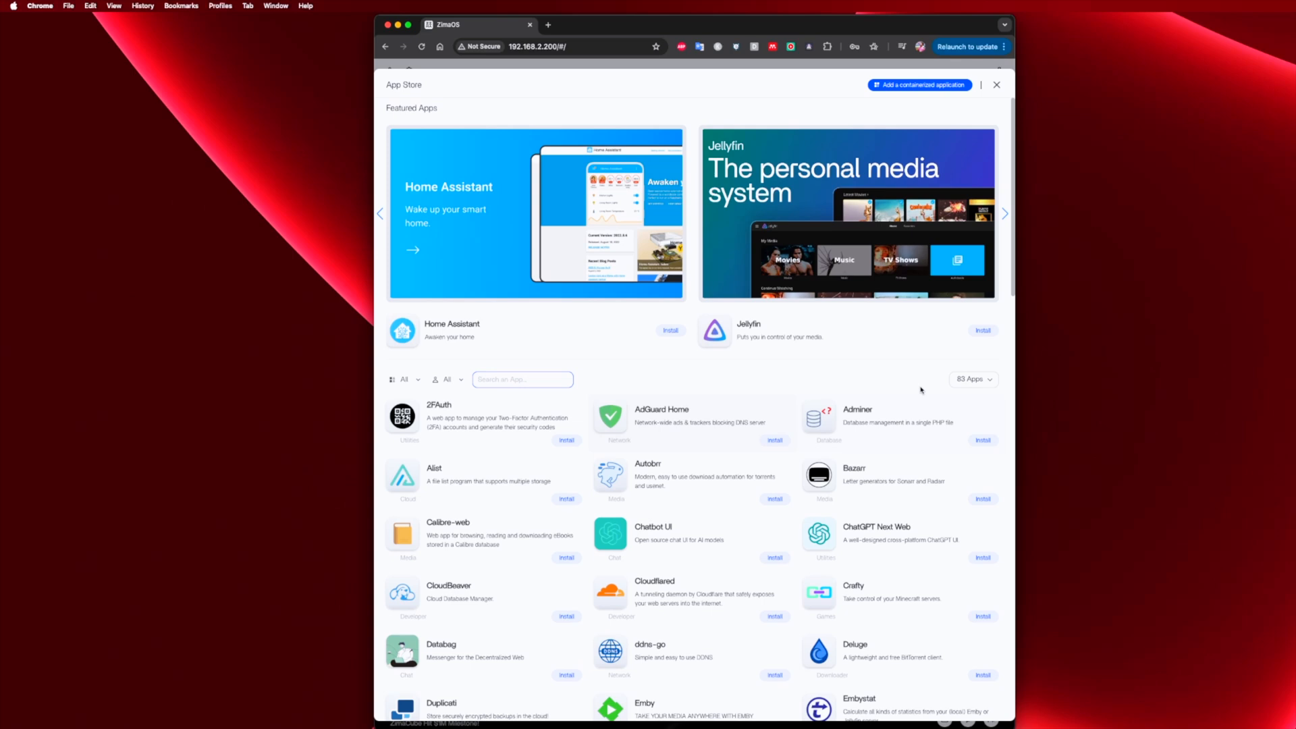
click(973, 378)
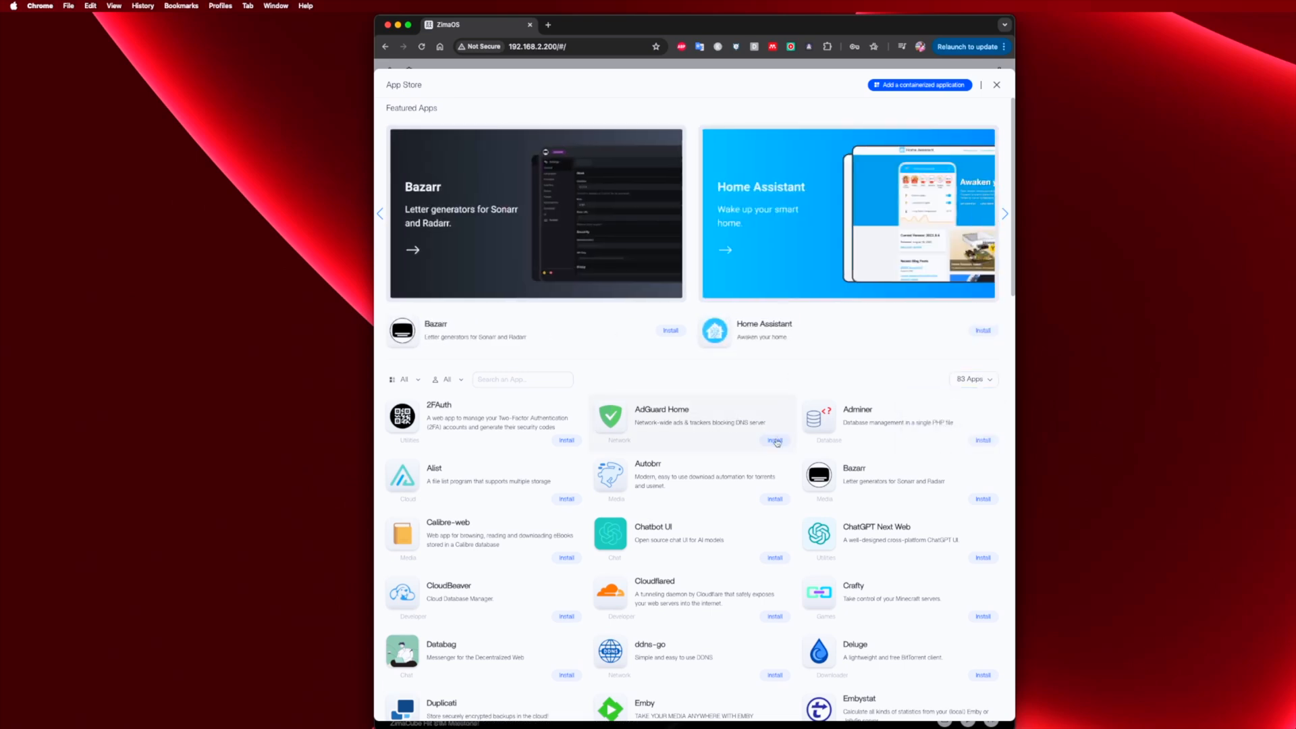
click(775, 440)
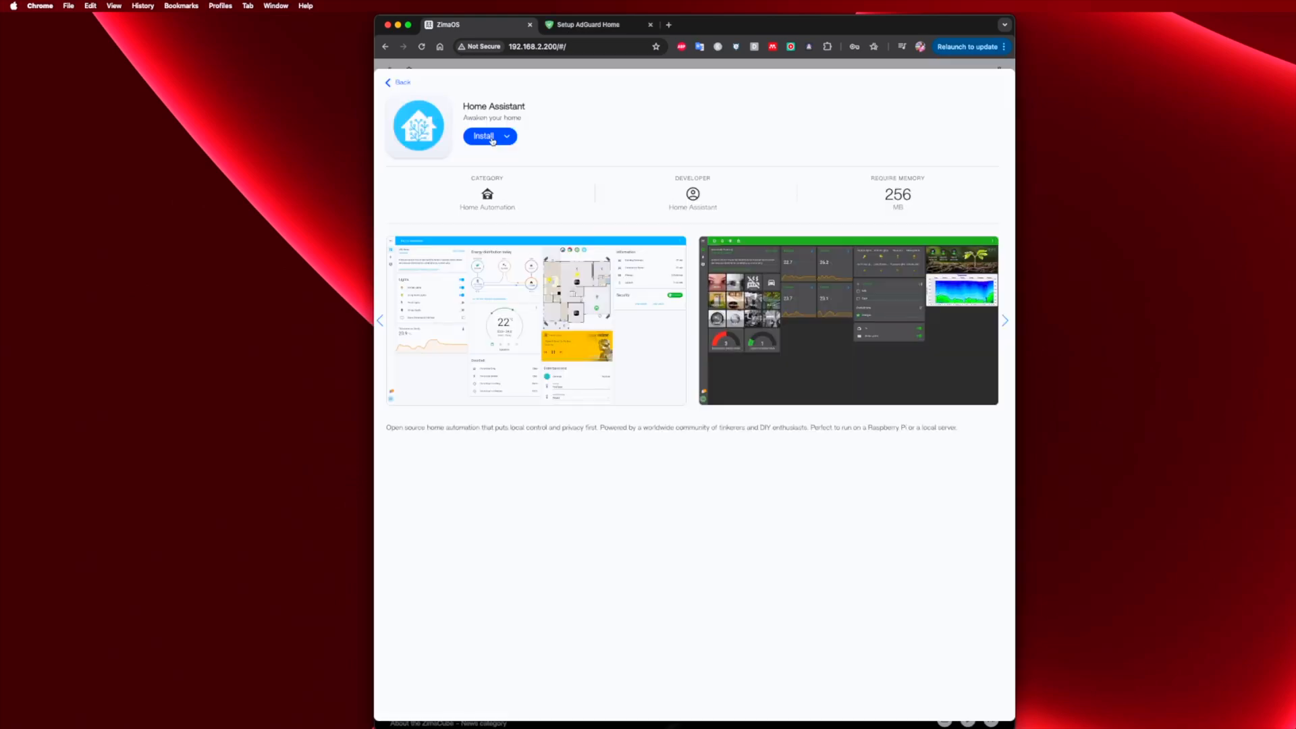
- Install Home Assistant and PhotoPrism, then dismiss the installing dialog
click(399, 82)
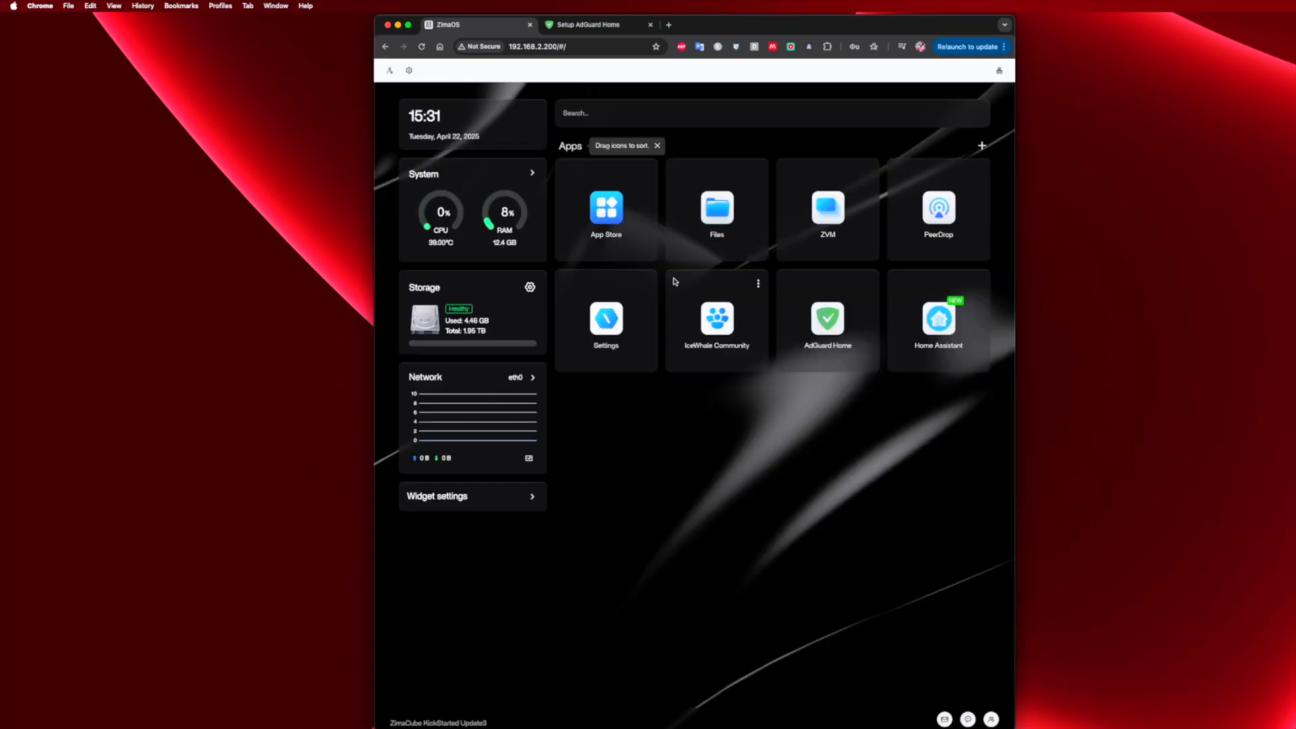
click(938, 321)
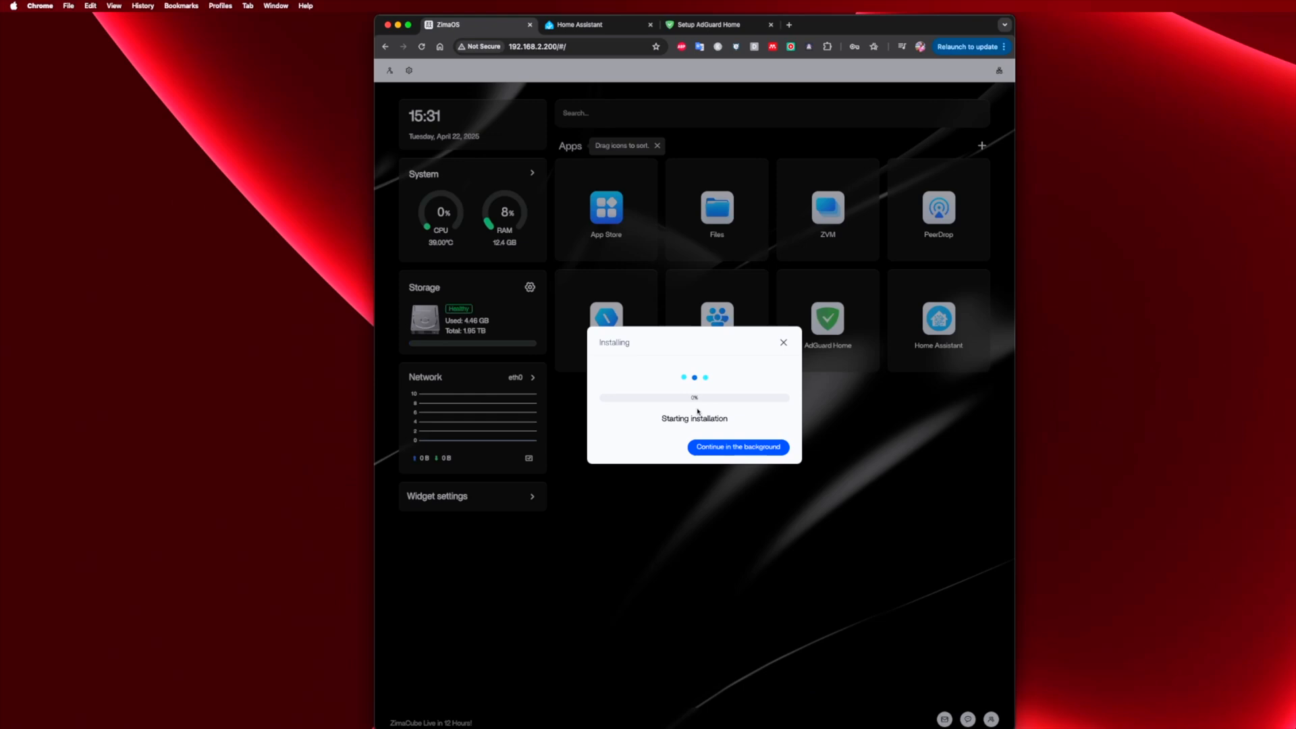
mouse_move(668, 348)
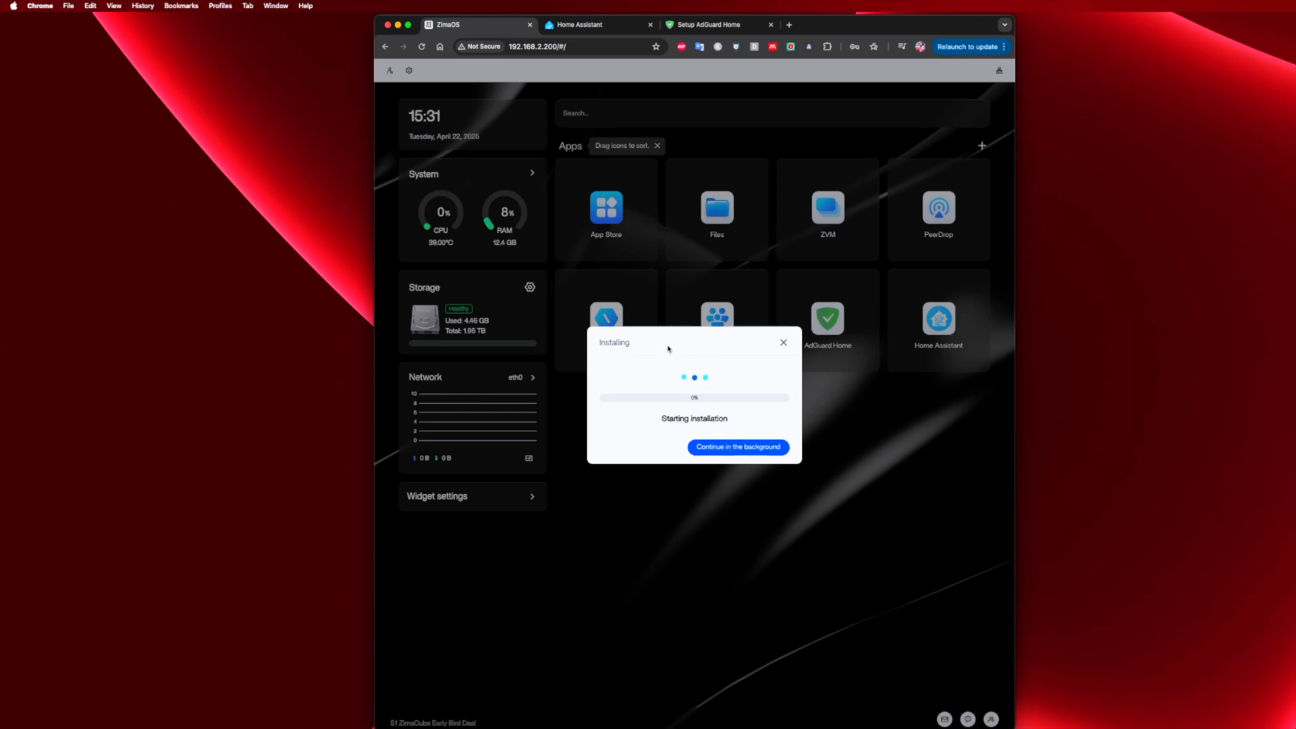
click(737, 447)
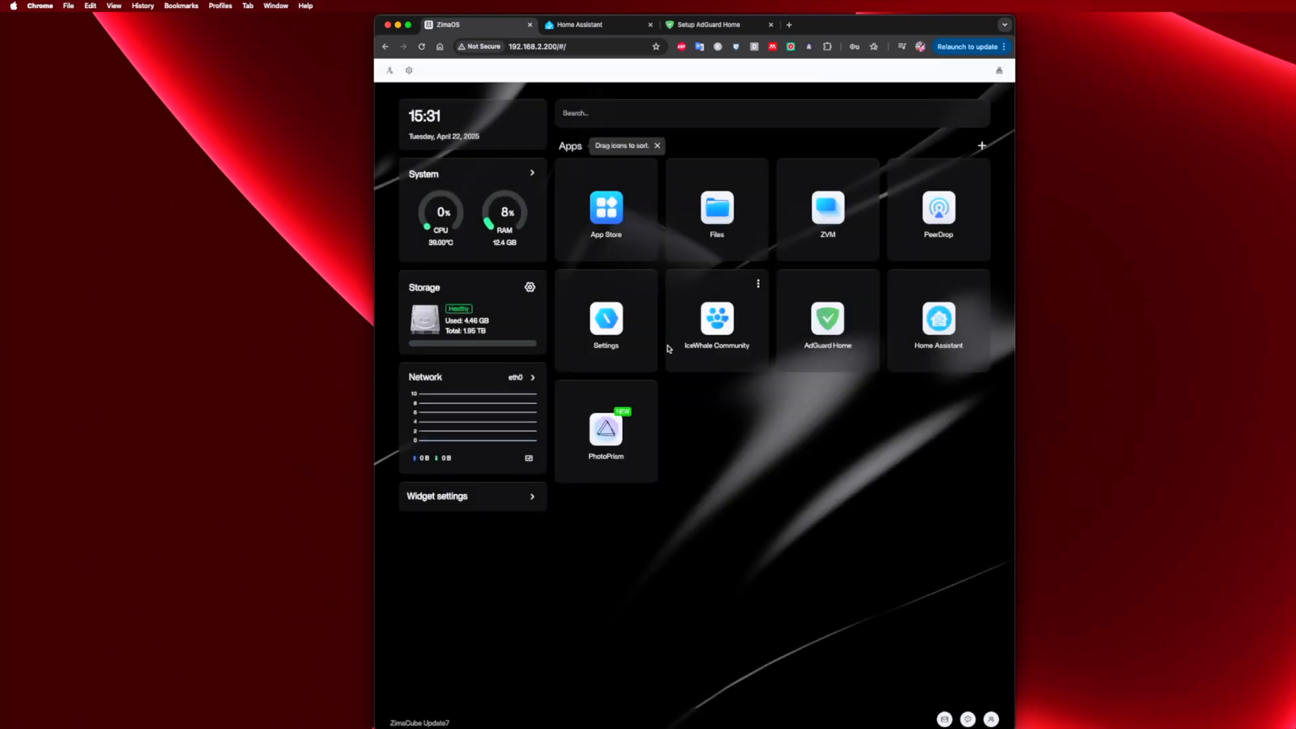
click(715, 208)
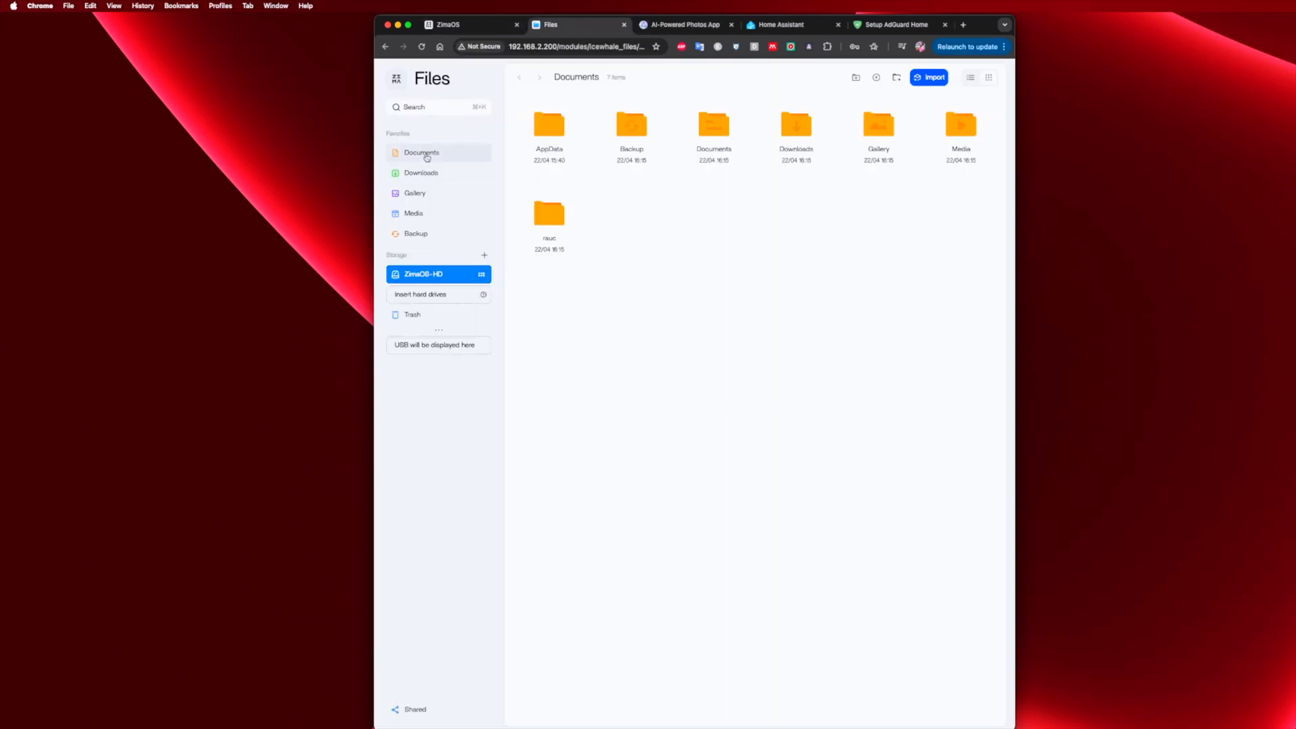
- Browse the empty Gallery folder and the Media folder with Movies, Music and TV Shows
click(414, 193)
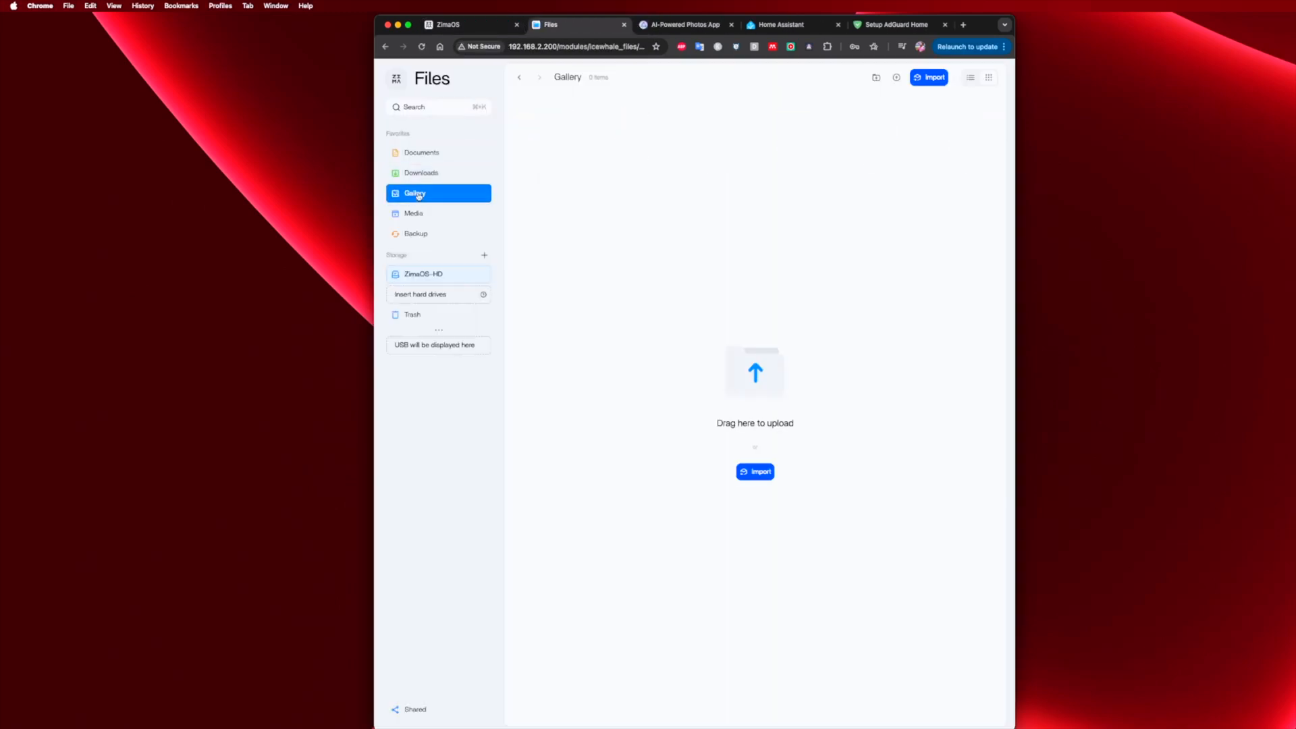
click(413, 213)
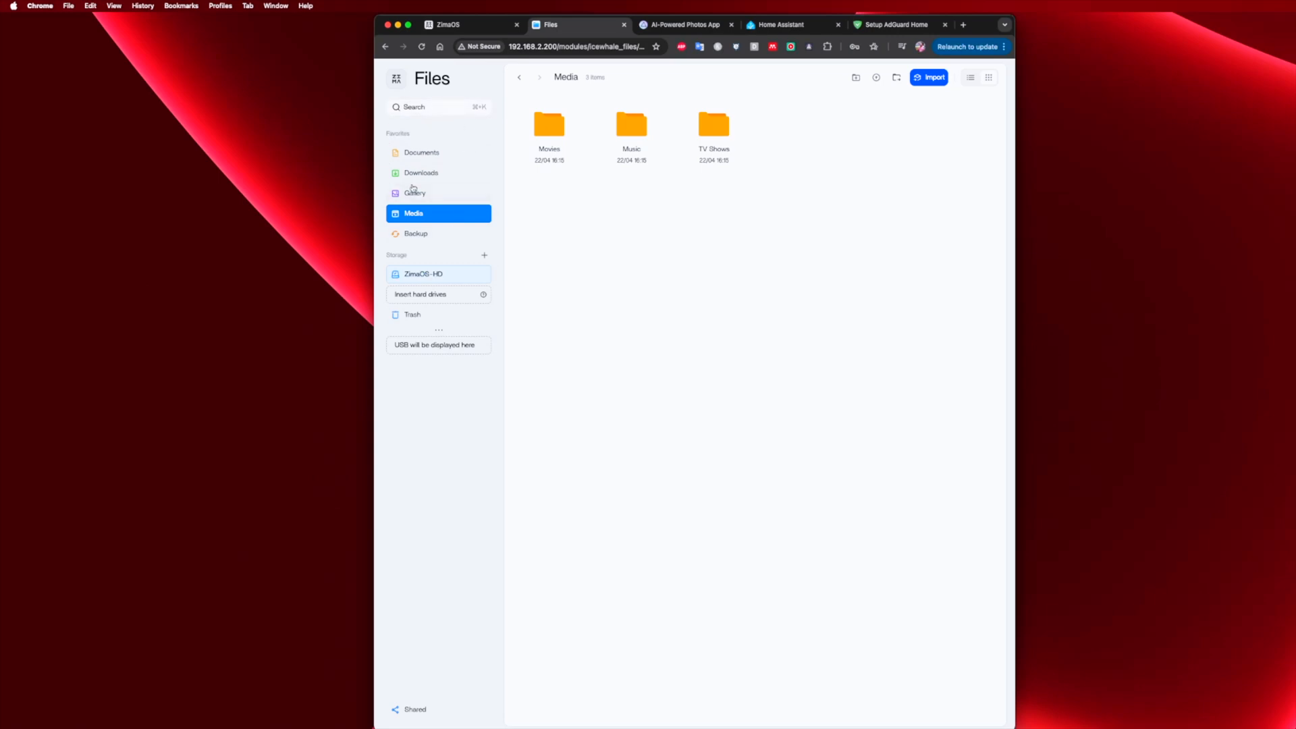